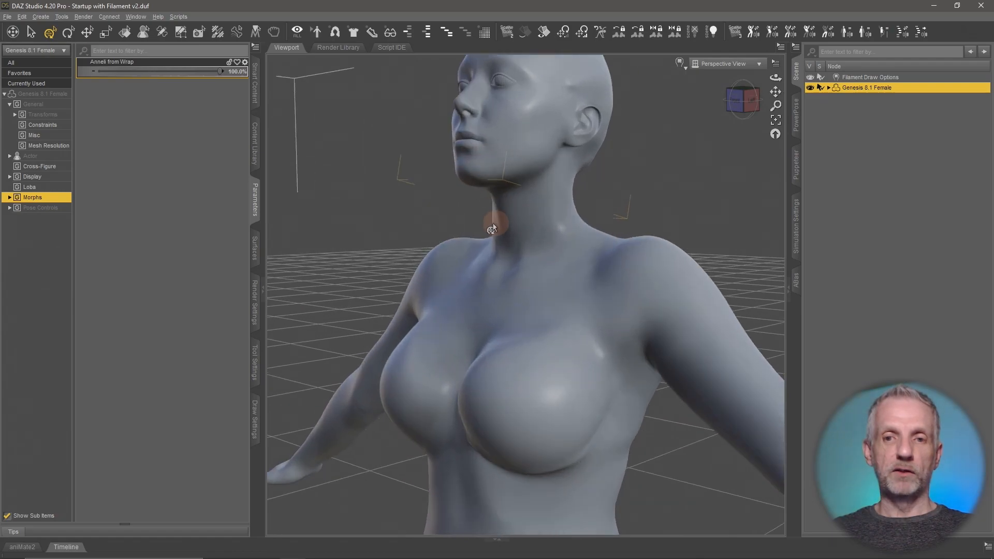
With the Geometry Editor active, hide the Face and Head surfaces to expose the eyes, ears and mouth
left_click(181, 32)
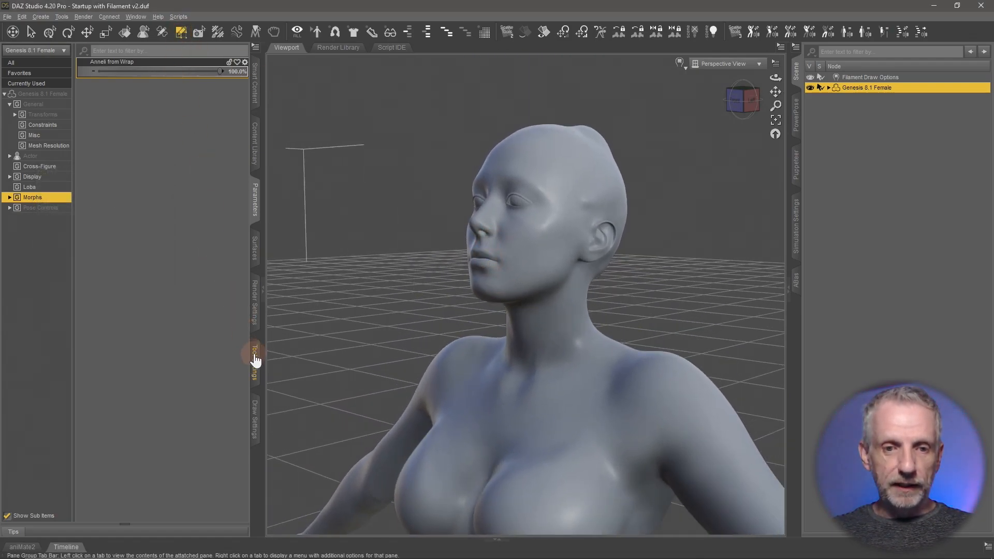
left_click(255, 352)
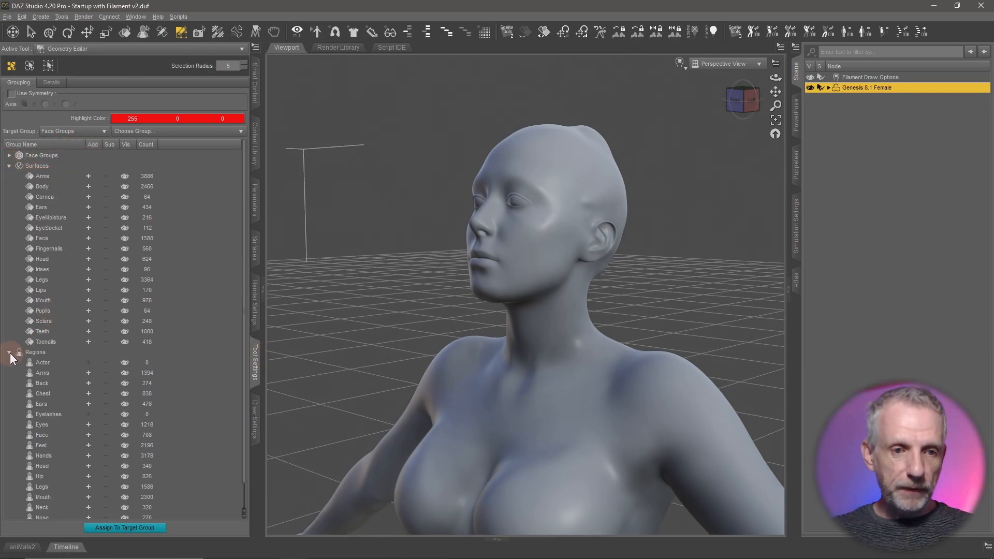
left_click(10, 355)
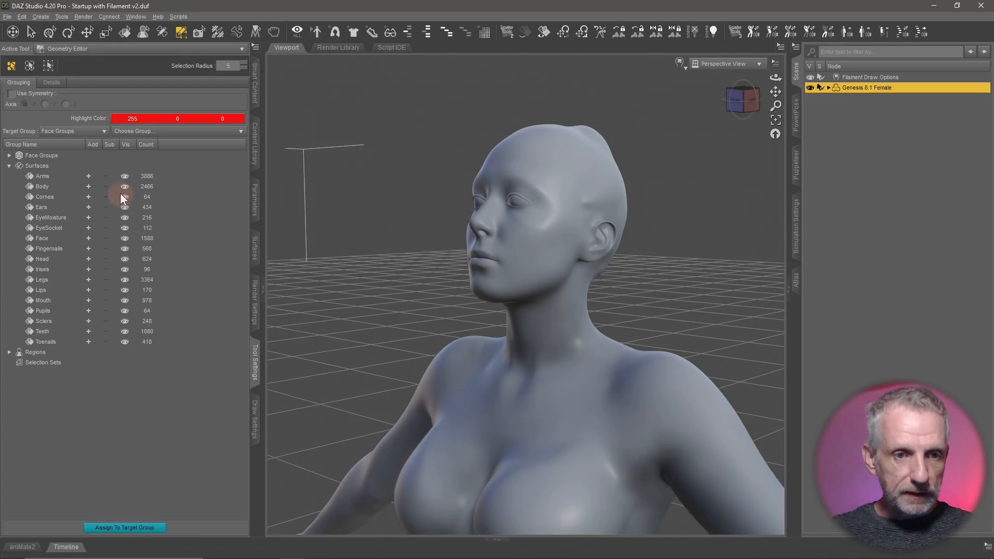
left_click(42, 238)
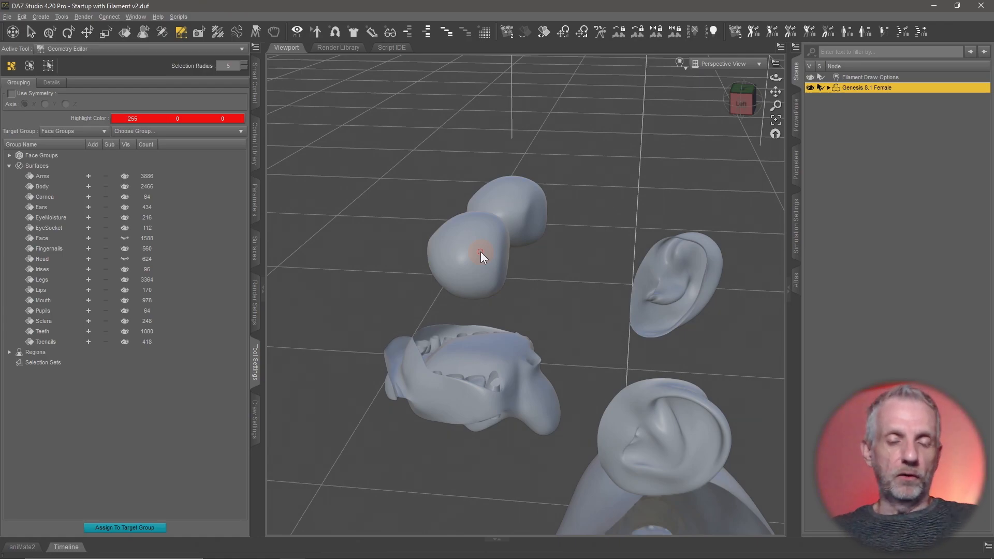
mouse_move(246, 218)
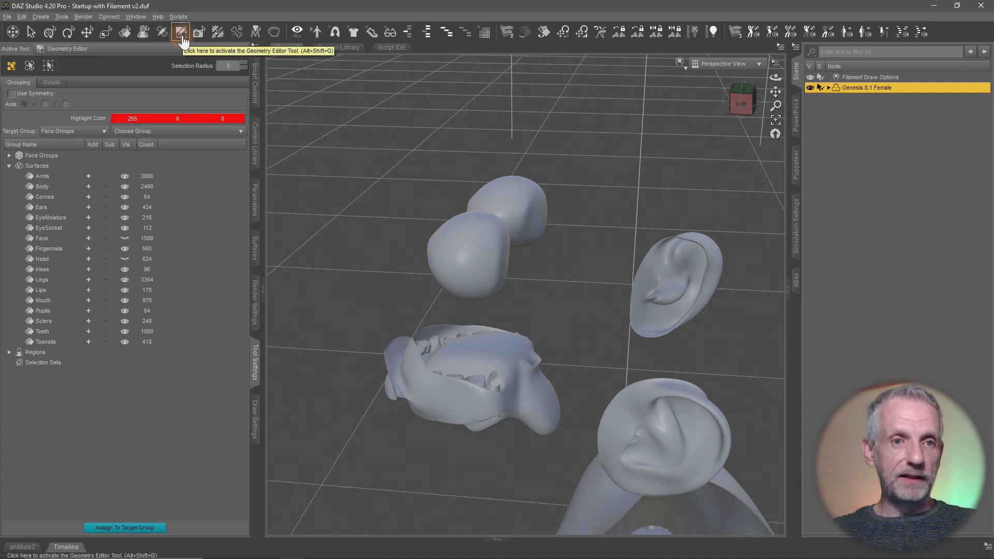
left_click(62, 17)
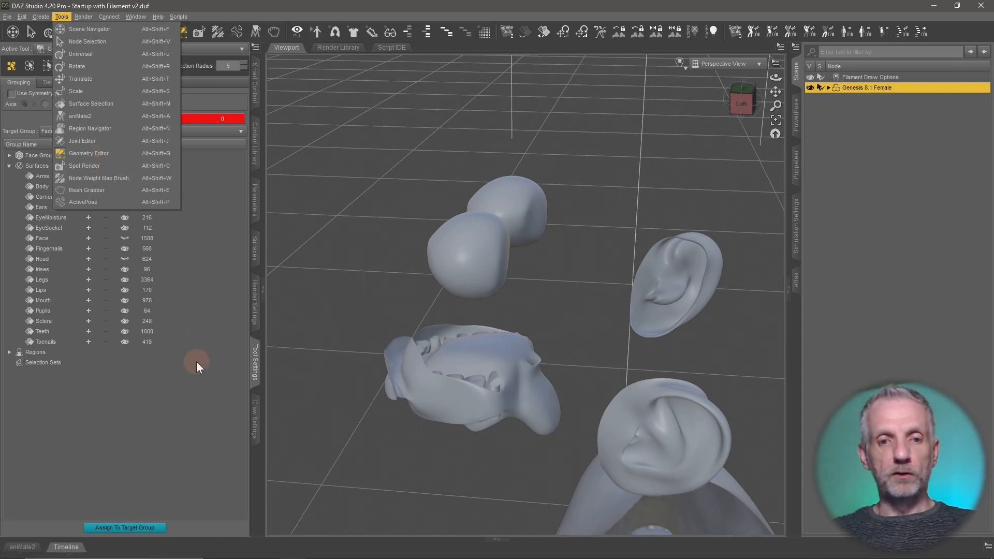
mouse_move(233, 370)
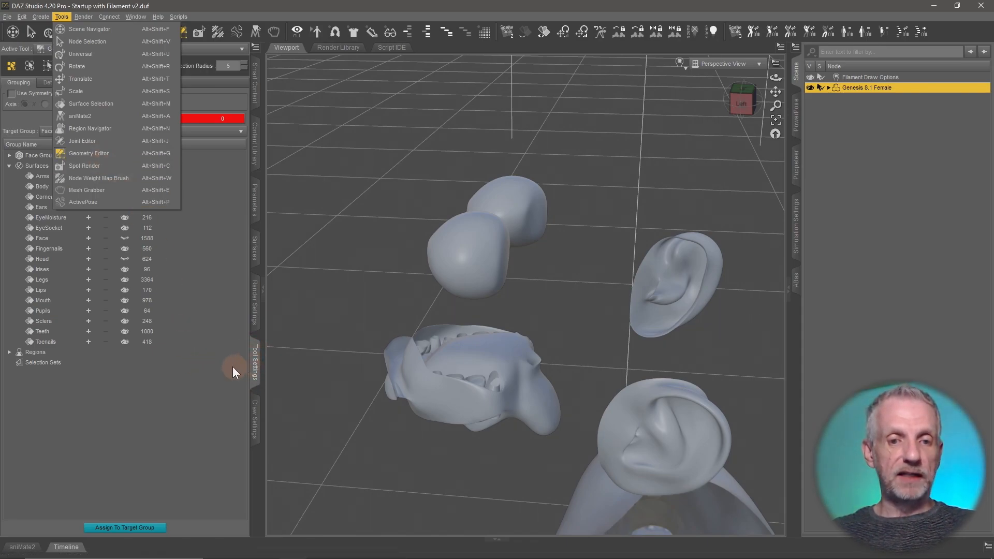
left_click(89, 152)
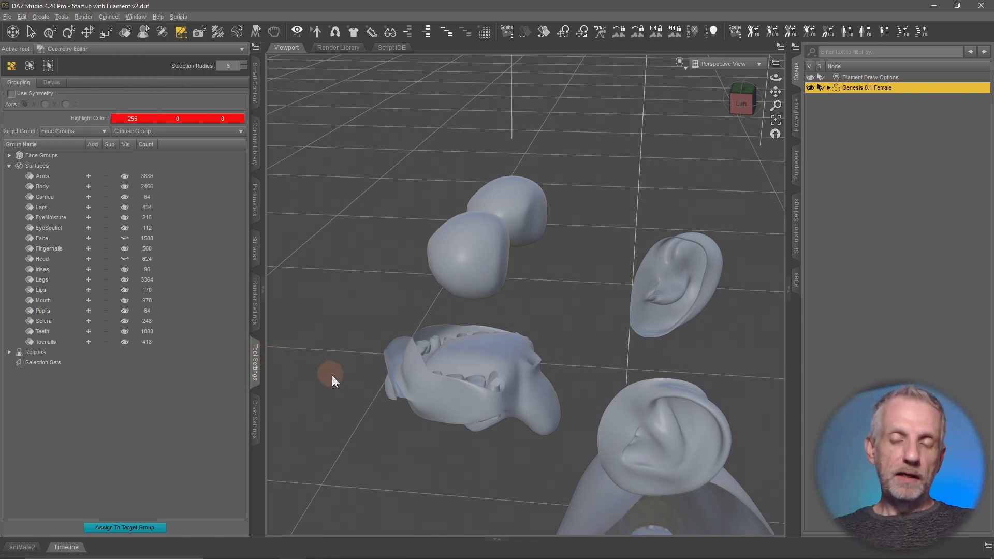
mouse_move(375, 273)
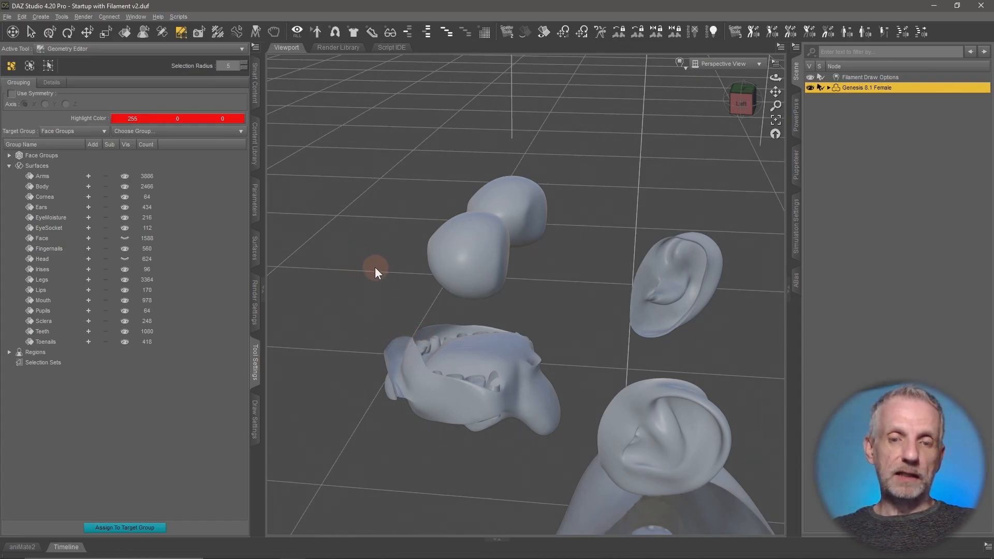
mouse_move(67, 335)
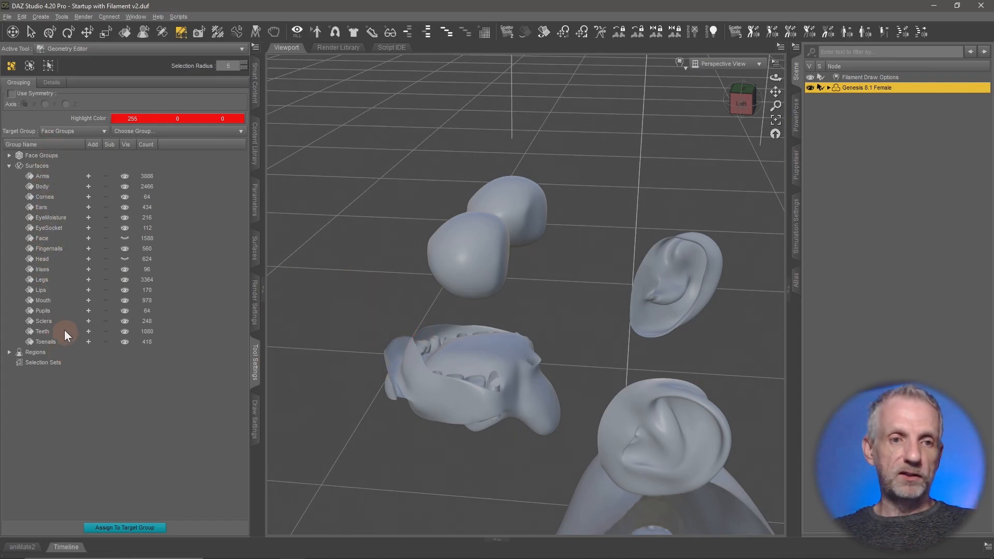
left_click(47, 65)
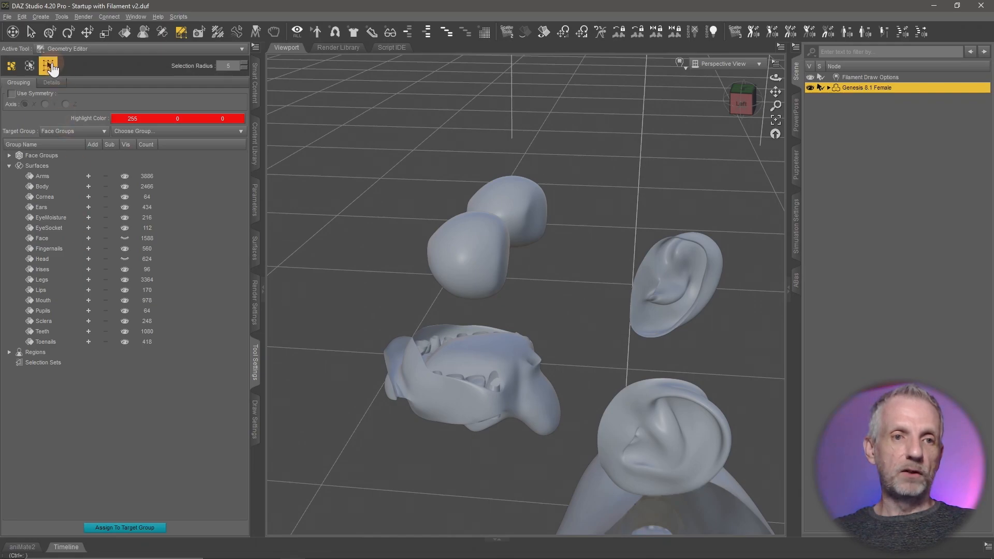
left_click(49, 65)
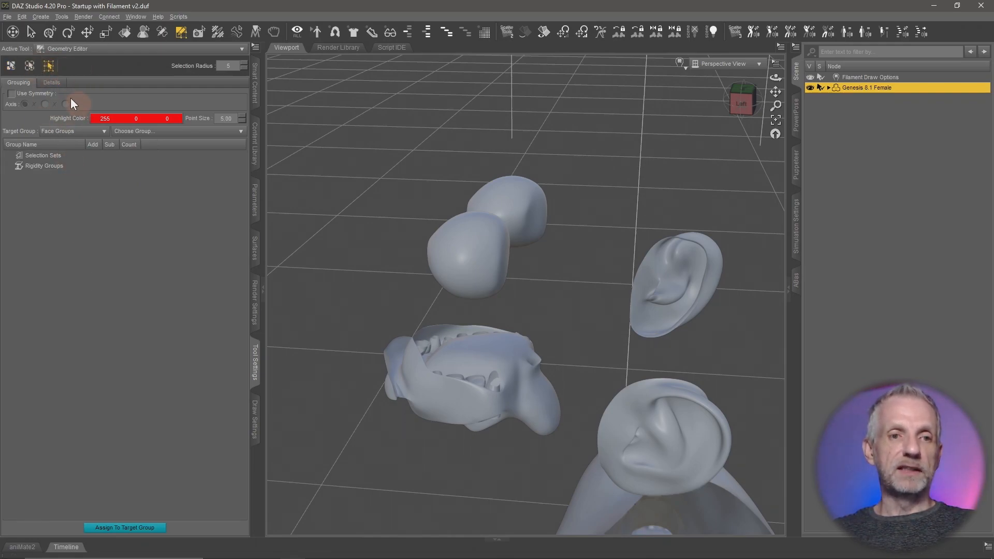
left_click(11, 66)
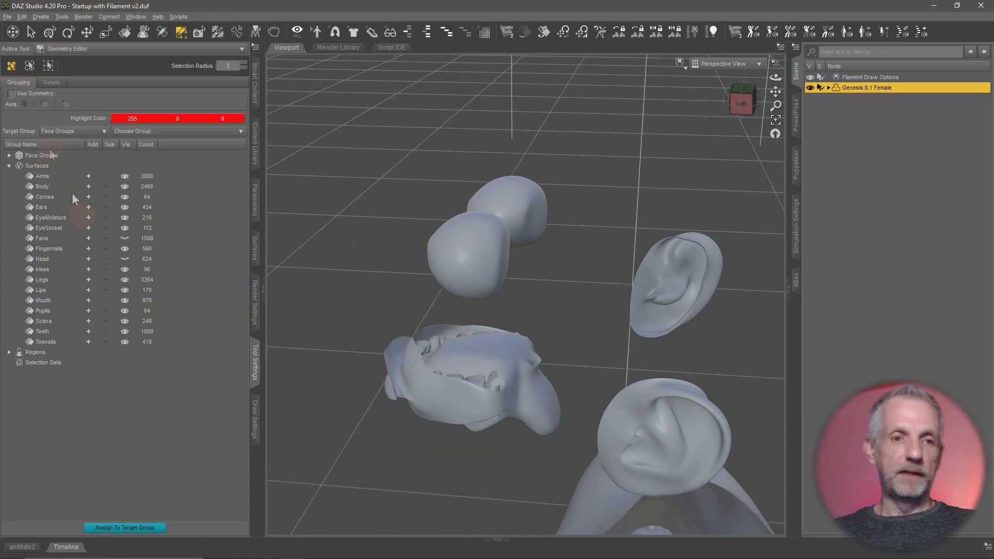
left_click(9, 155)
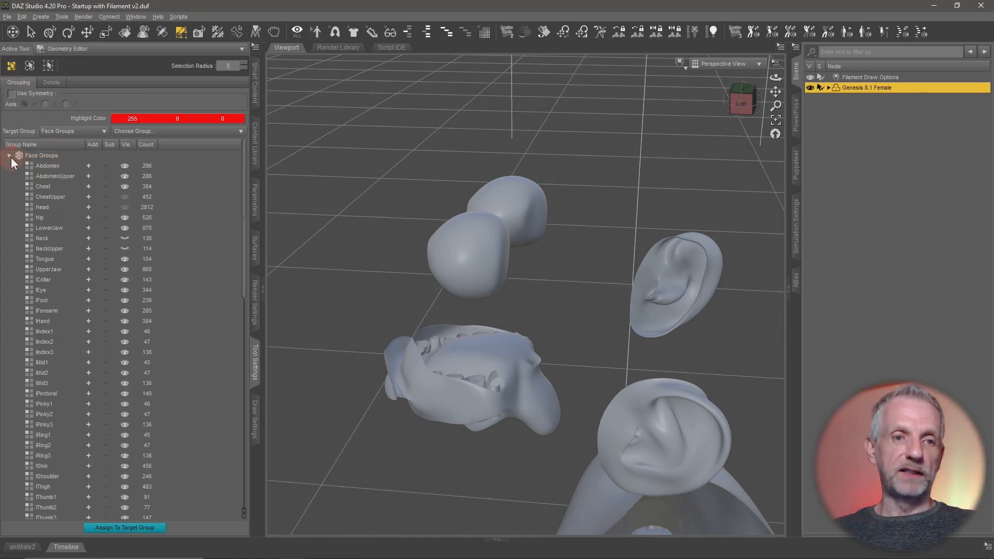
left_click(9, 156)
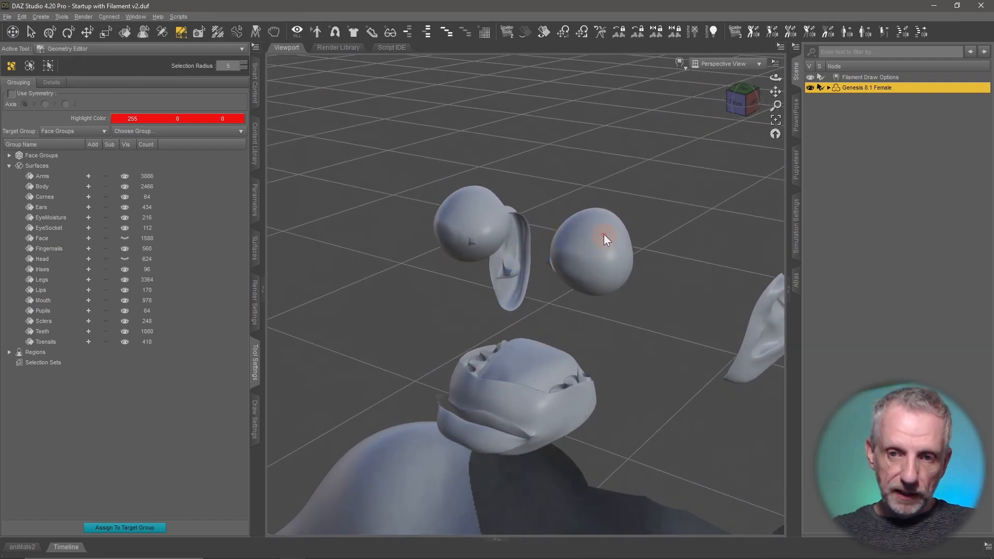
Select the entire connected mesh of each eyeball via Geometry Selection > Select Connected
left_click(599, 237)
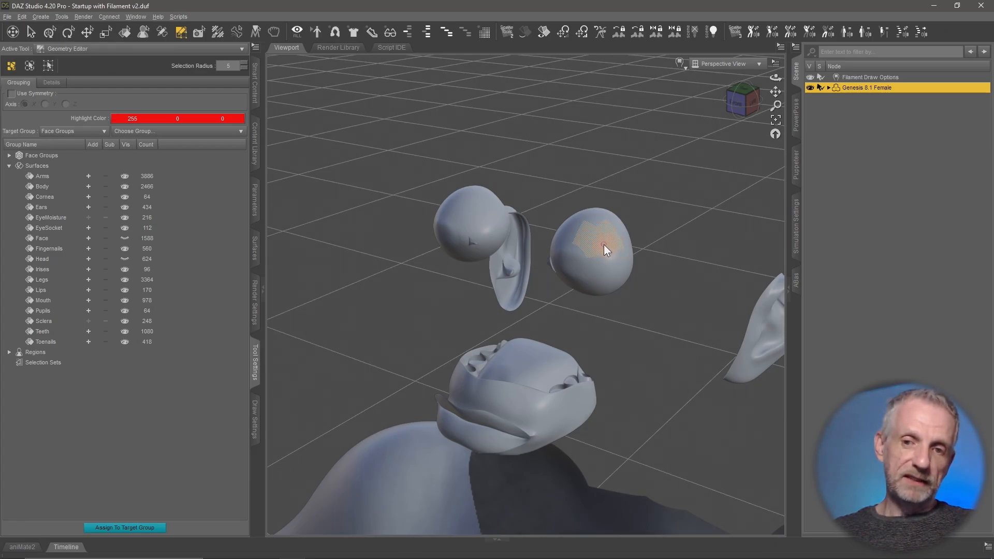
right_click(595, 243)
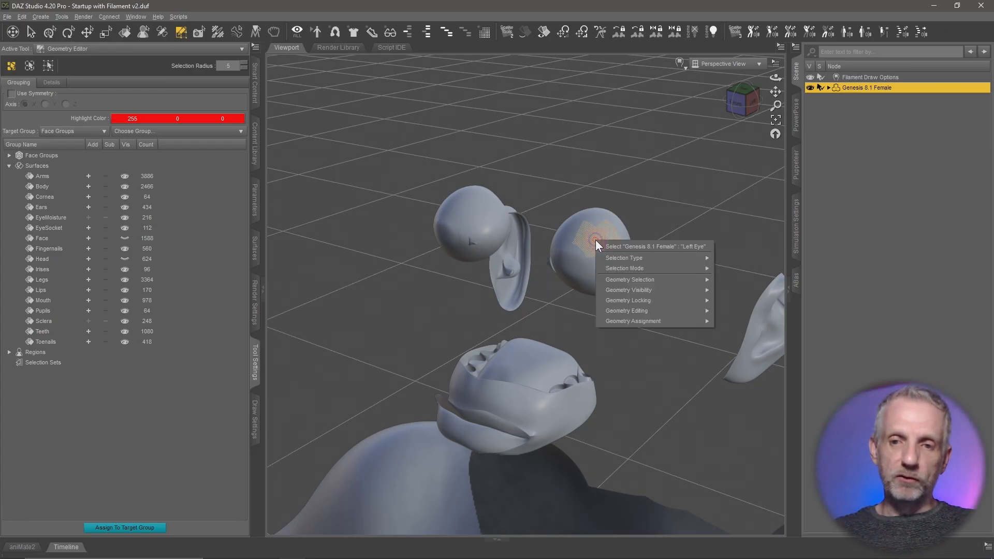
mouse_move(629, 280)
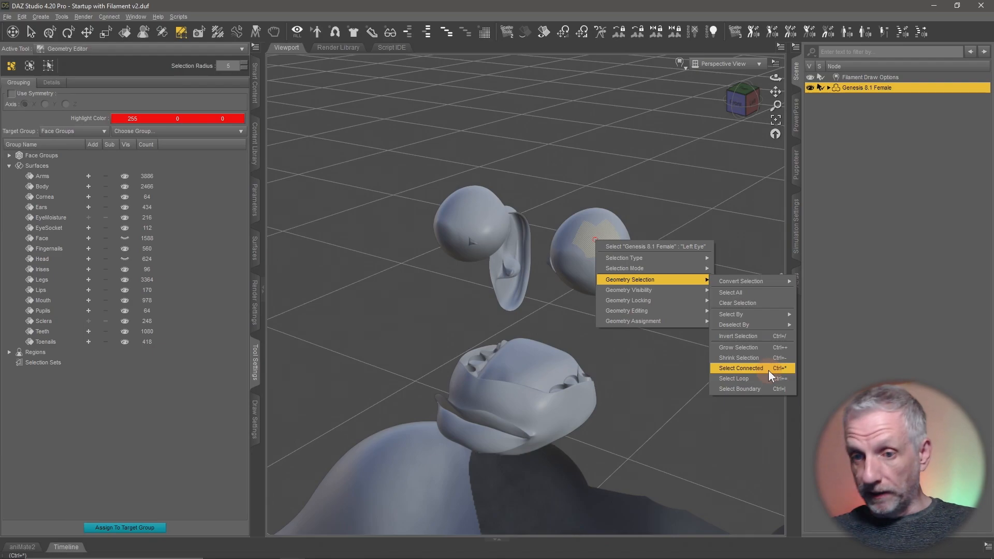
left_click(740, 368)
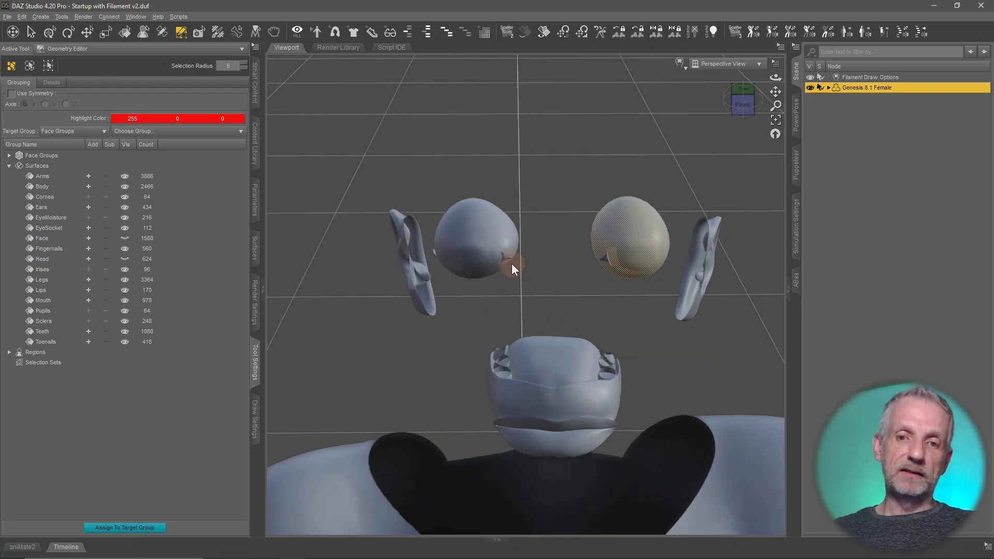
mouse_move(591, 295)
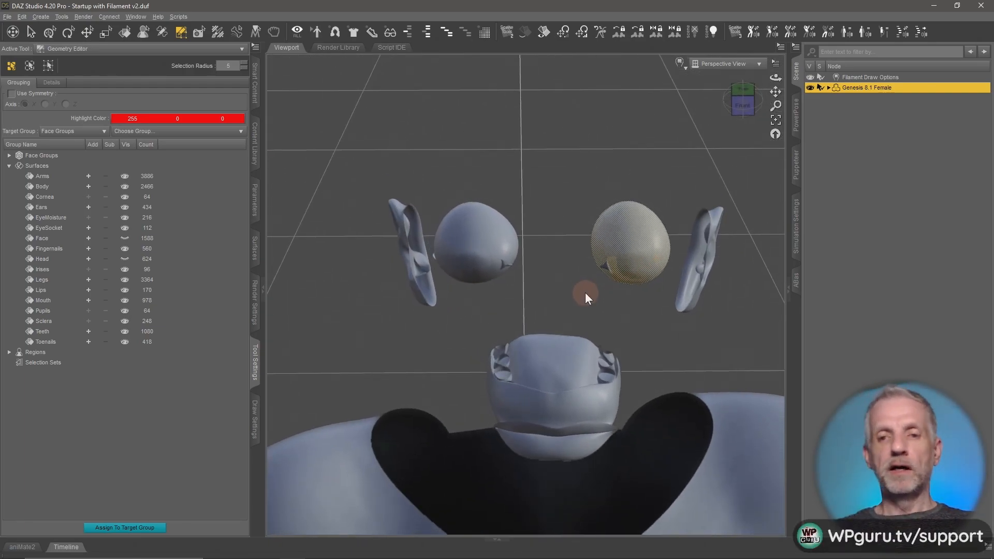
mouse_move(542, 253)
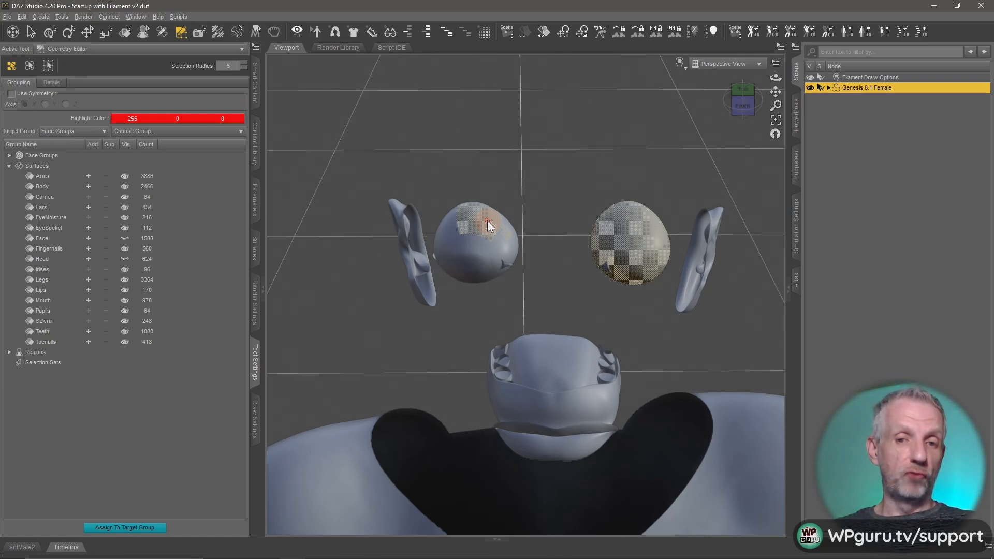
right_click(488, 222)
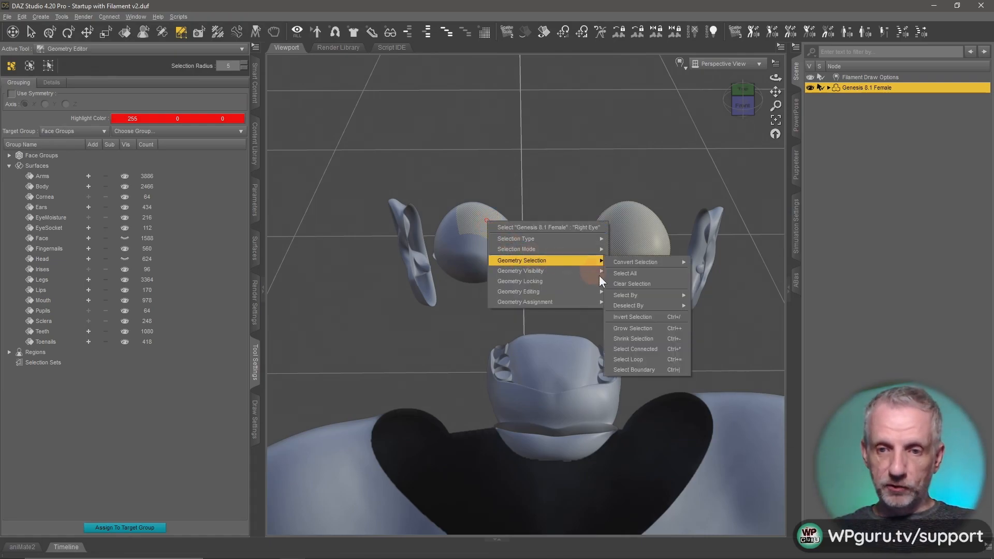
left_click(631, 284)
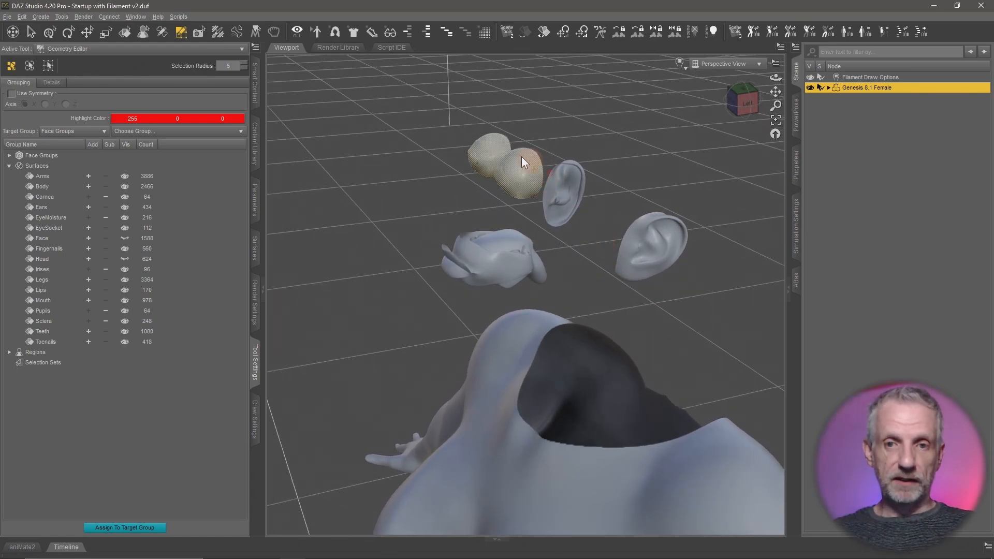
Convert the selected eyeball polygons into a vertex selection
left_click(522, 172)
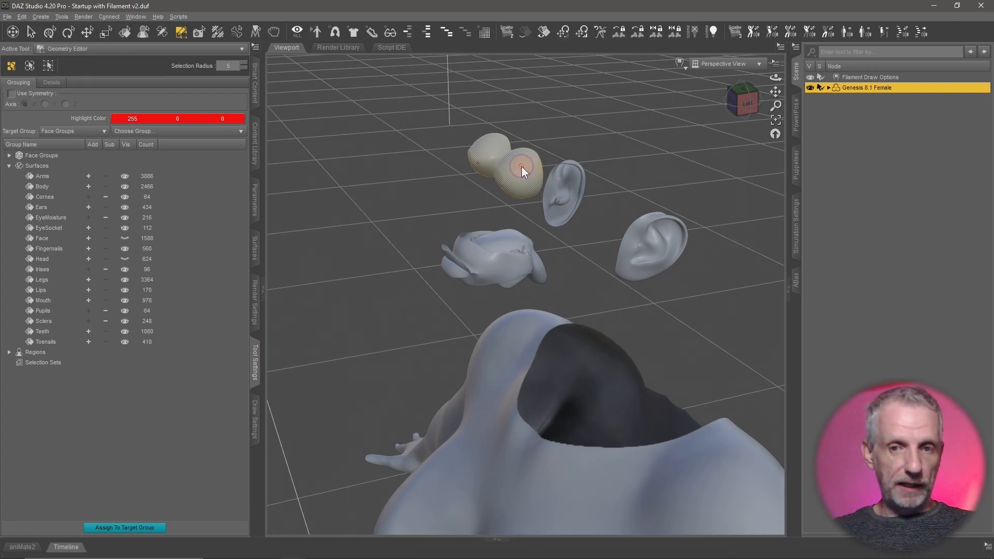
right_click(522, 169)
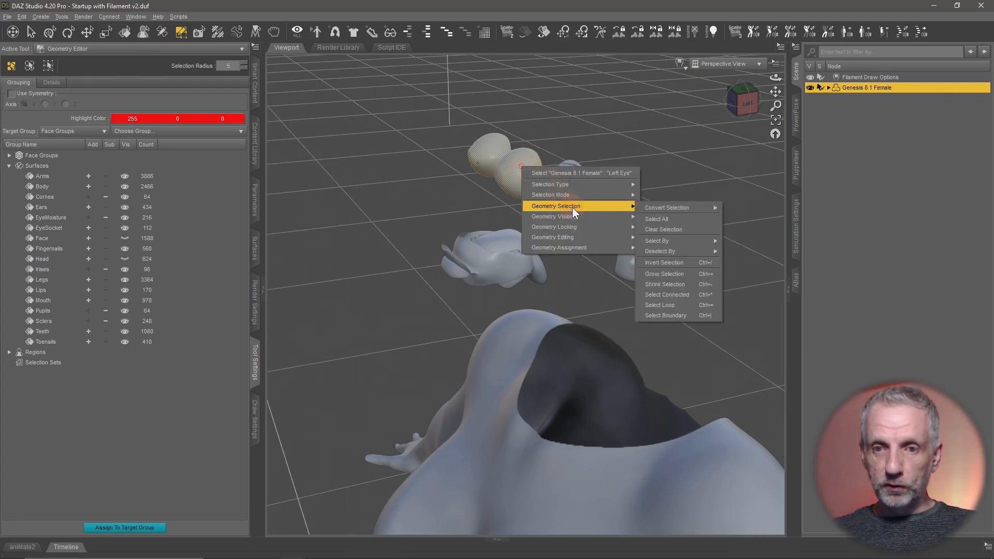
mouse_move(666, 207)
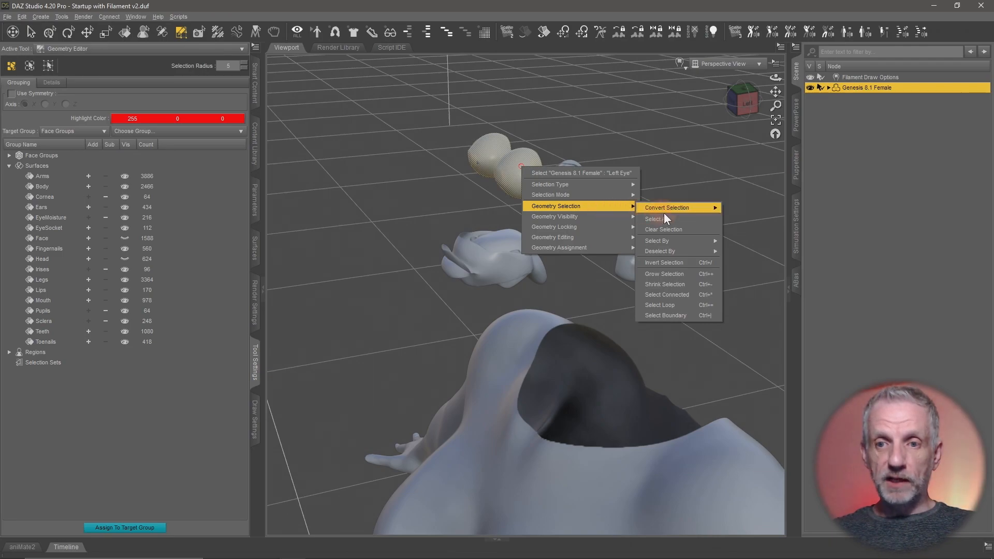
mouse_move(667, 207)
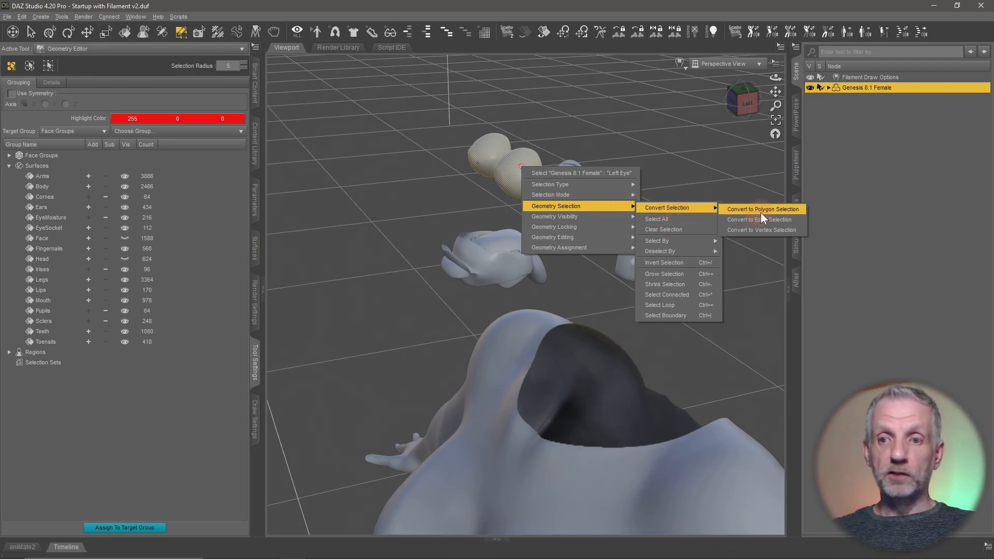
mouse_move(763, 230)
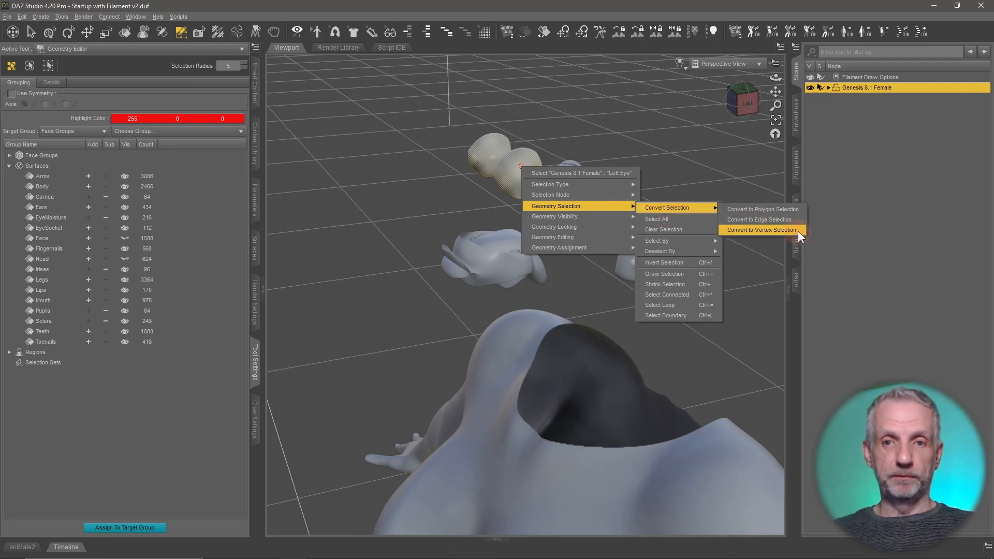
left_click(762, 230)
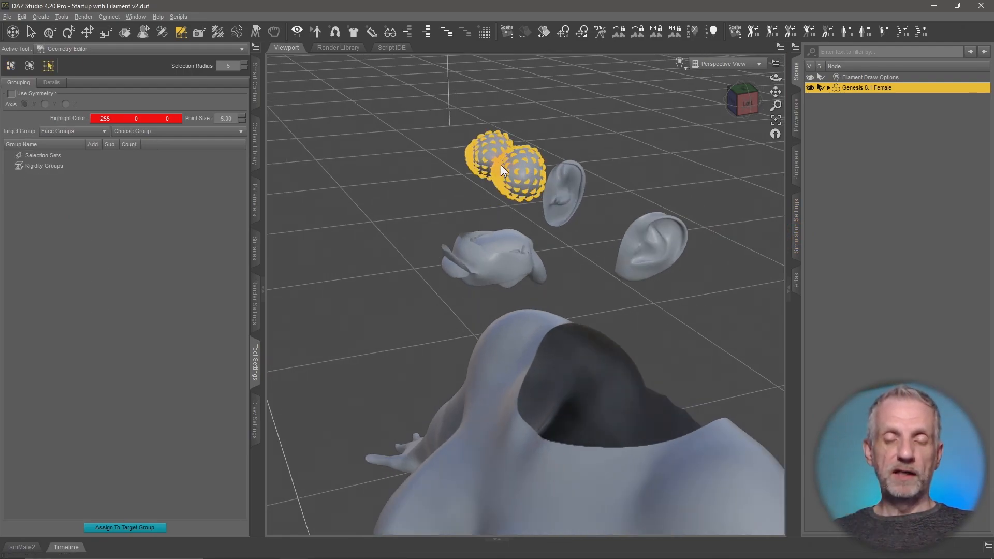
left_click(47, 66)
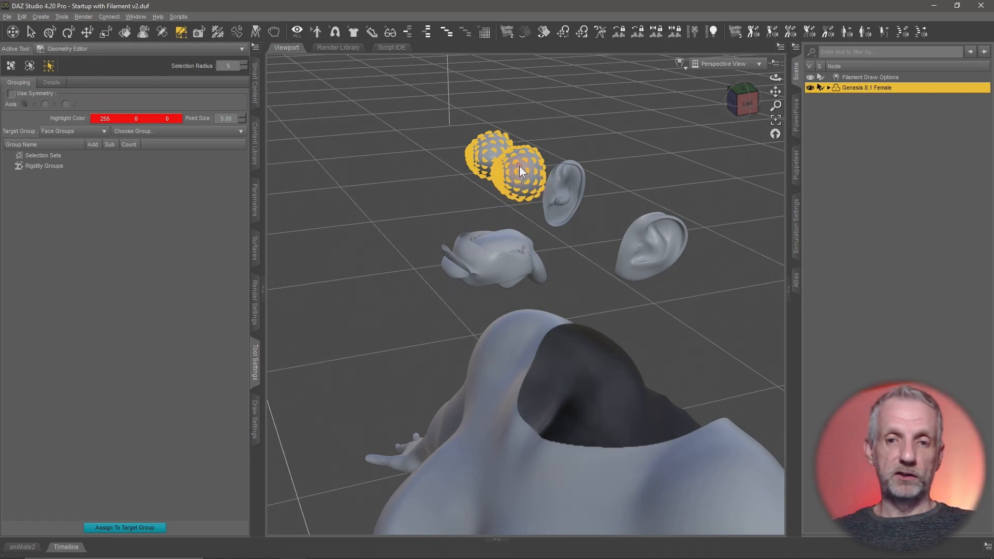
Bring up the editing options for the vertex-selected eyeballs
right_click(520, 169)
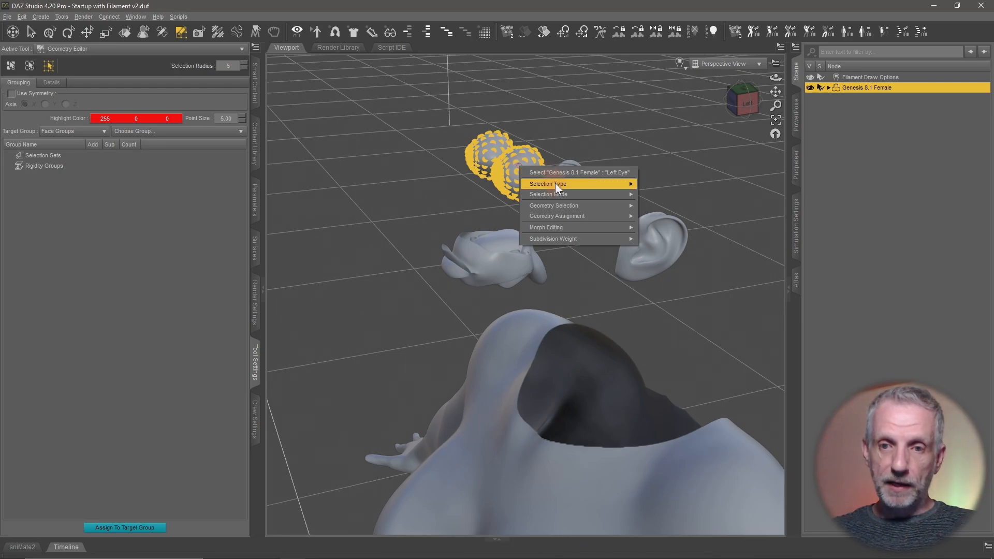
mouse_move(545, 227)
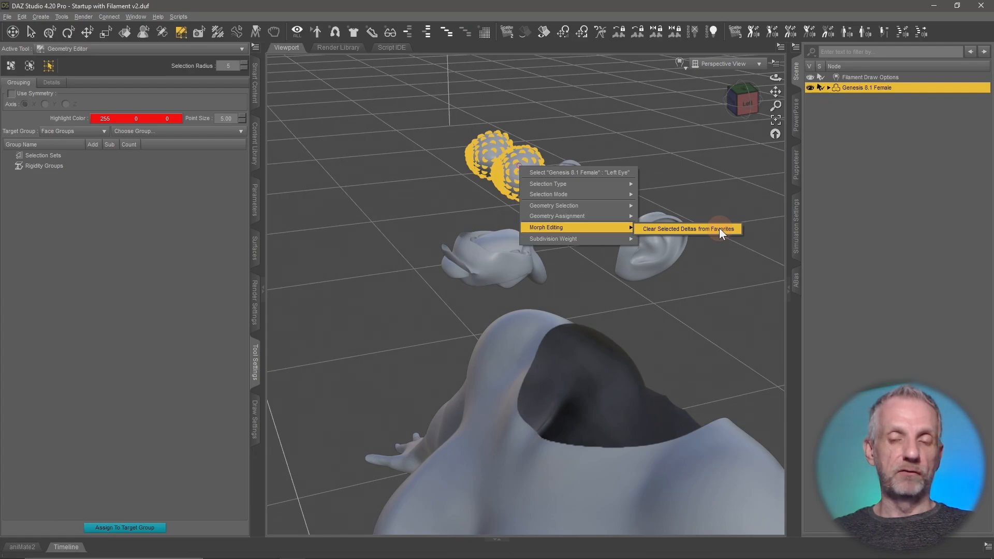
mouse_move(254, 206)
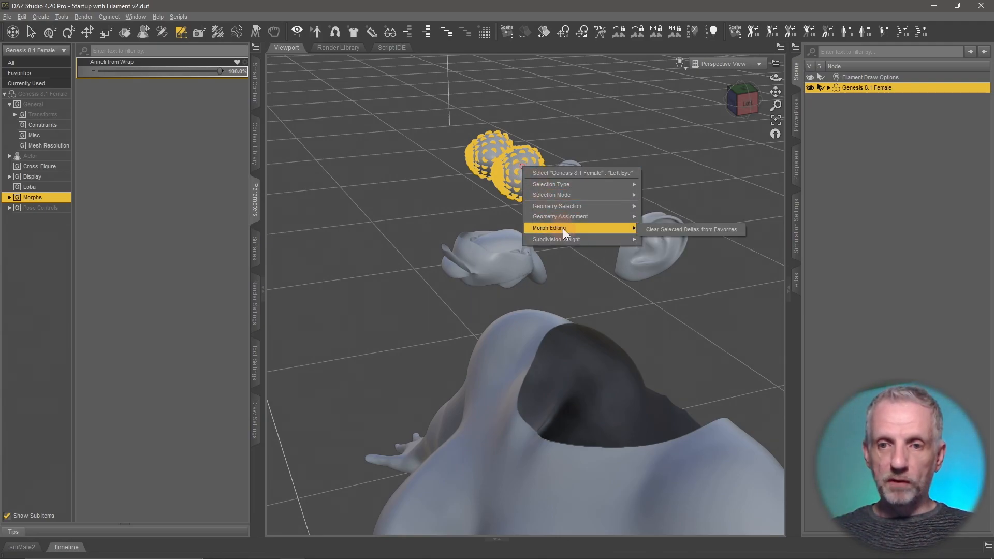
mouse_move(714, 236)
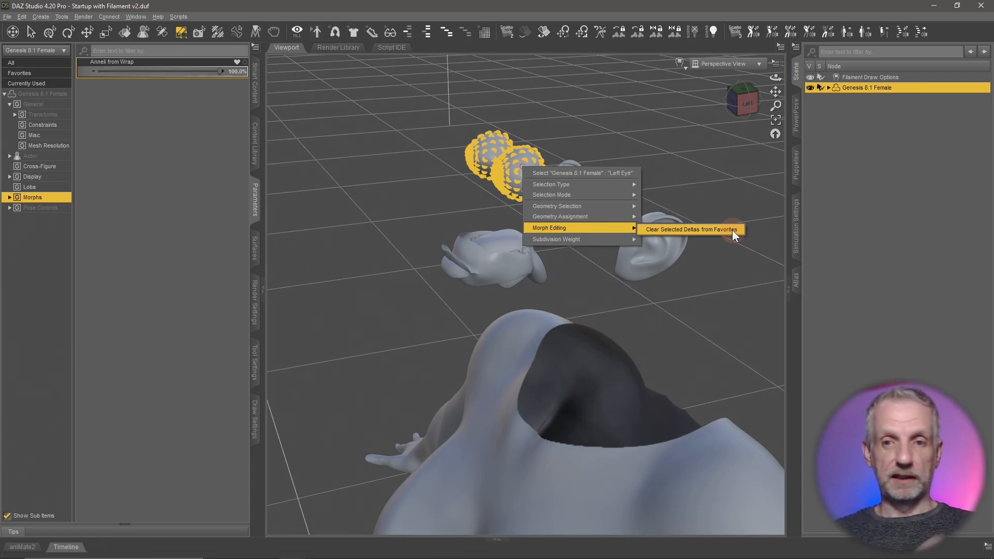
Clear the selected eyeball deltas from the favorited morph, making the eyeballs round again
left_click(690, 229)
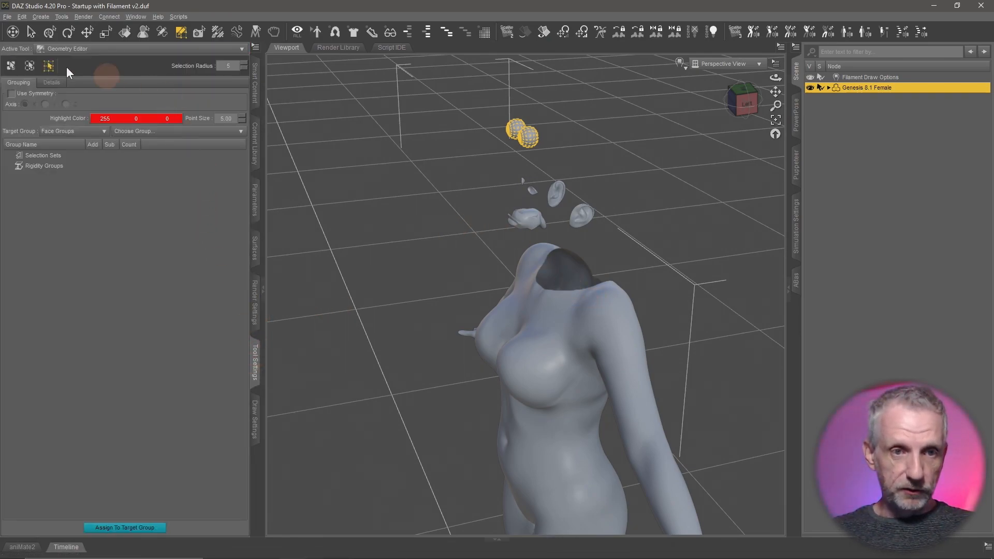
Return to polygon selection, show all hidden head geometry, and switch to the Universal tool
left_click(10, 65)
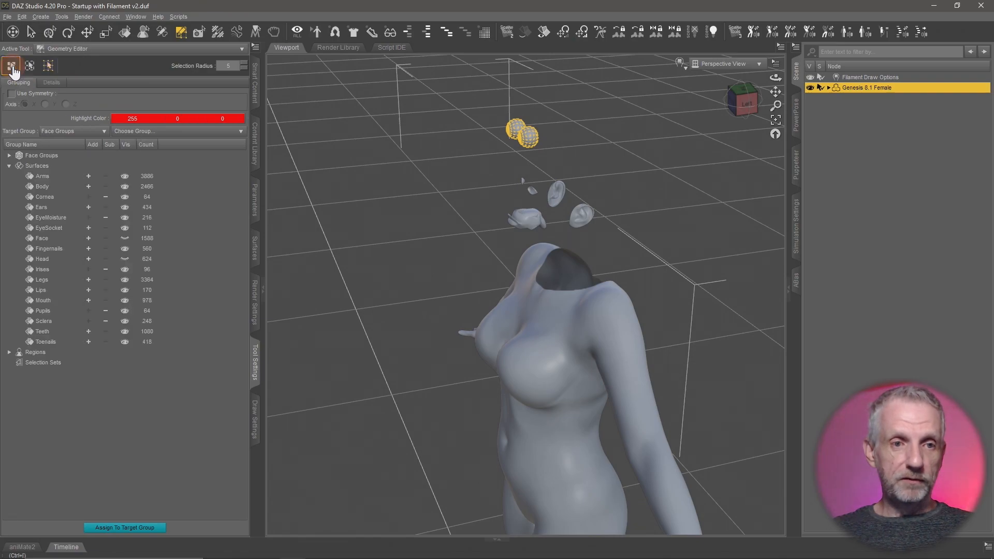
left_click(42, 238)
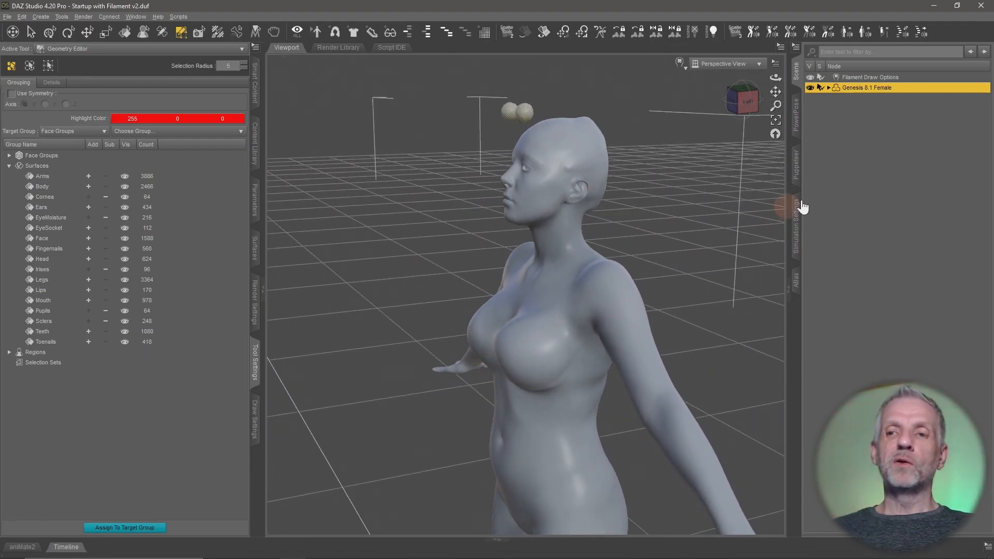
left_click(51, 32)
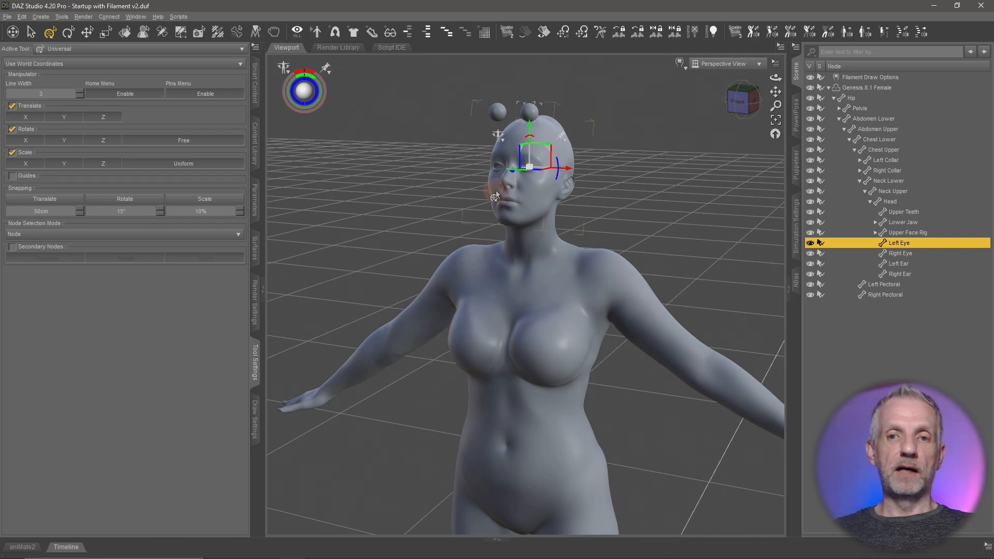
mouse_move(422, 298)
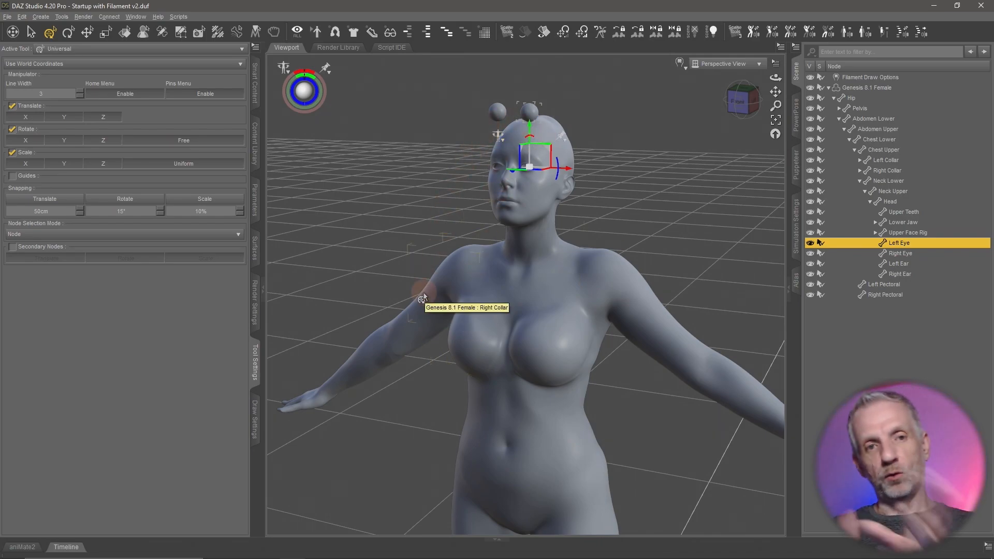